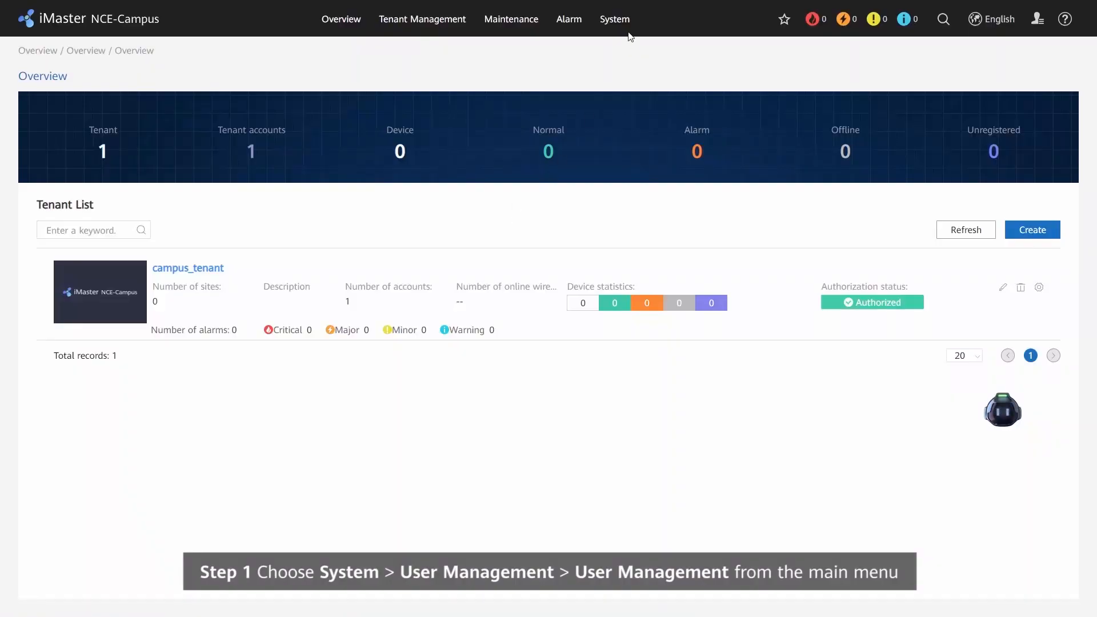
Go to System > User Management to view the Default Workgroup user list
click(613, 19)
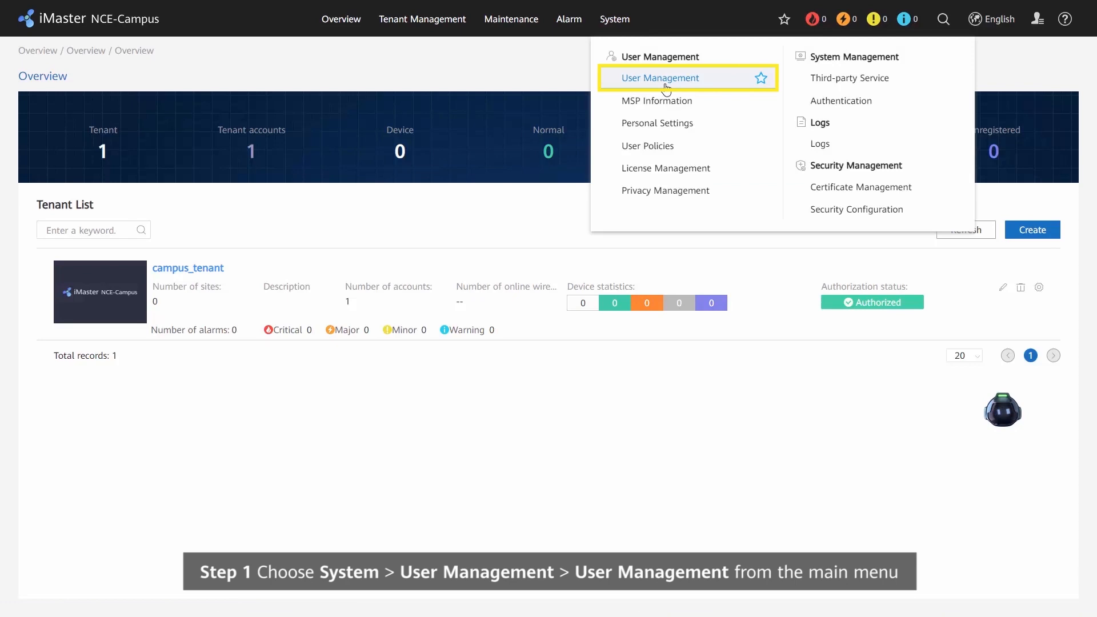
click(658, 78)
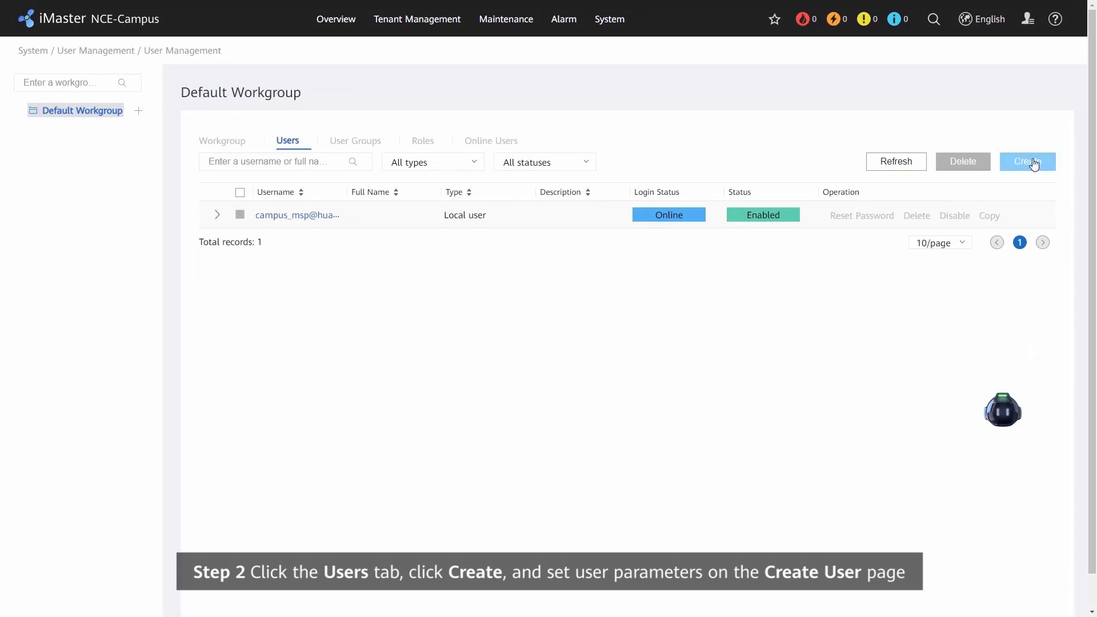
click(1027, 162)
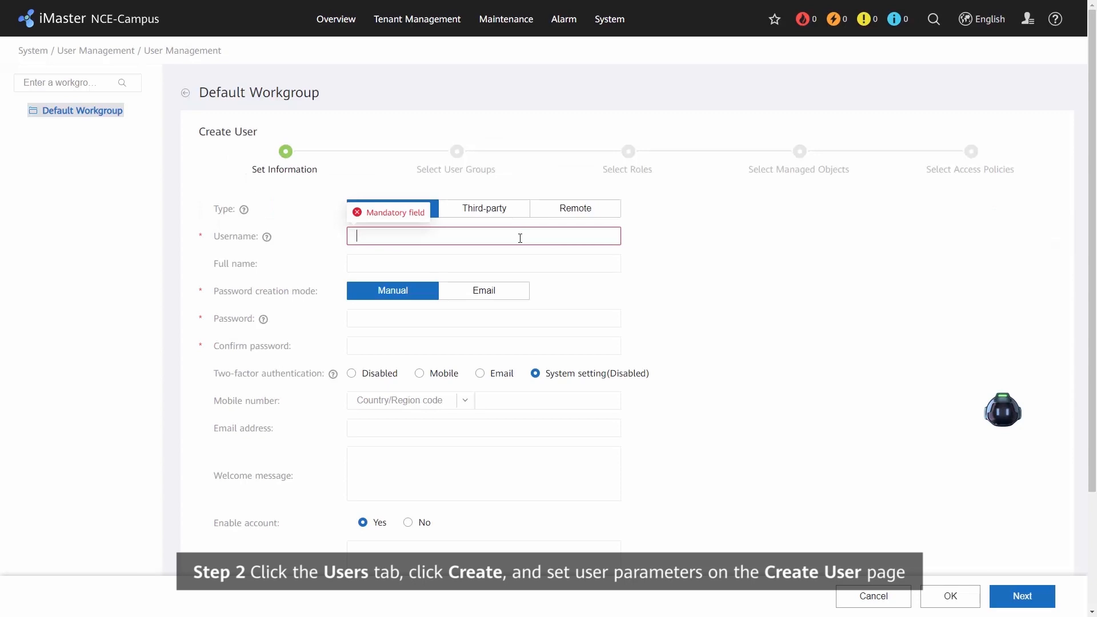
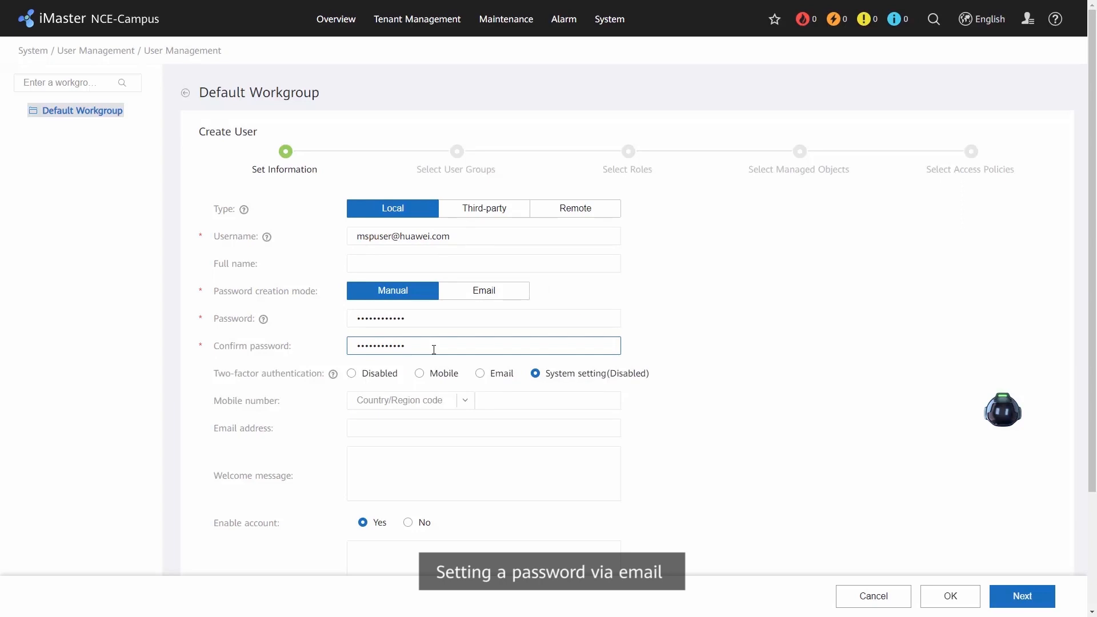
mouse_move(473, 297)
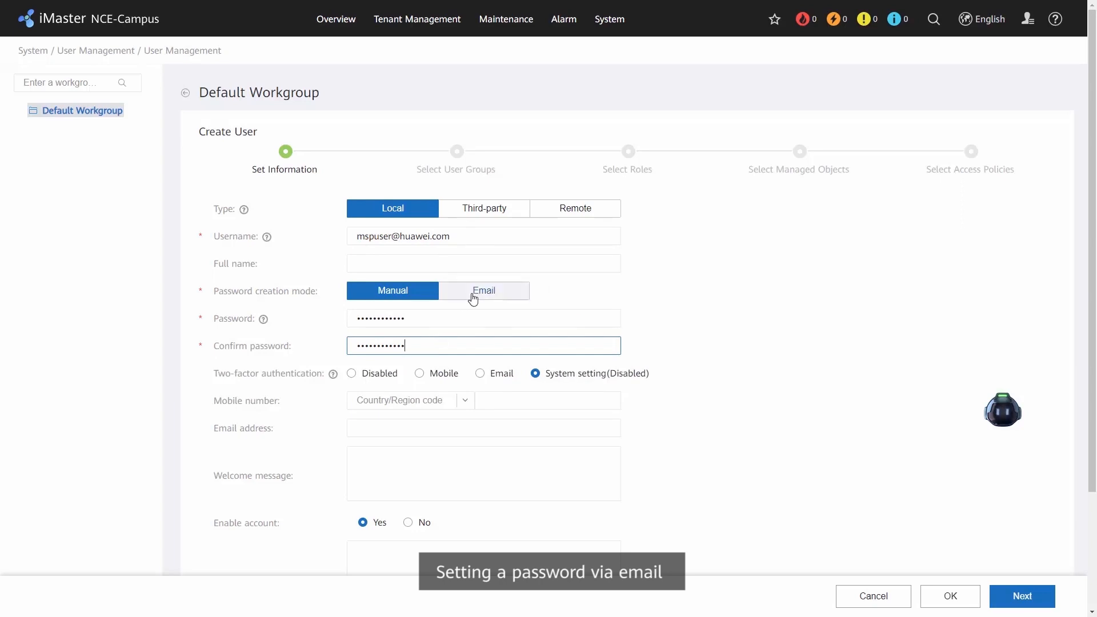
Try Email password mode, enter email address 'campus', then return to manual password
click(483, 290)
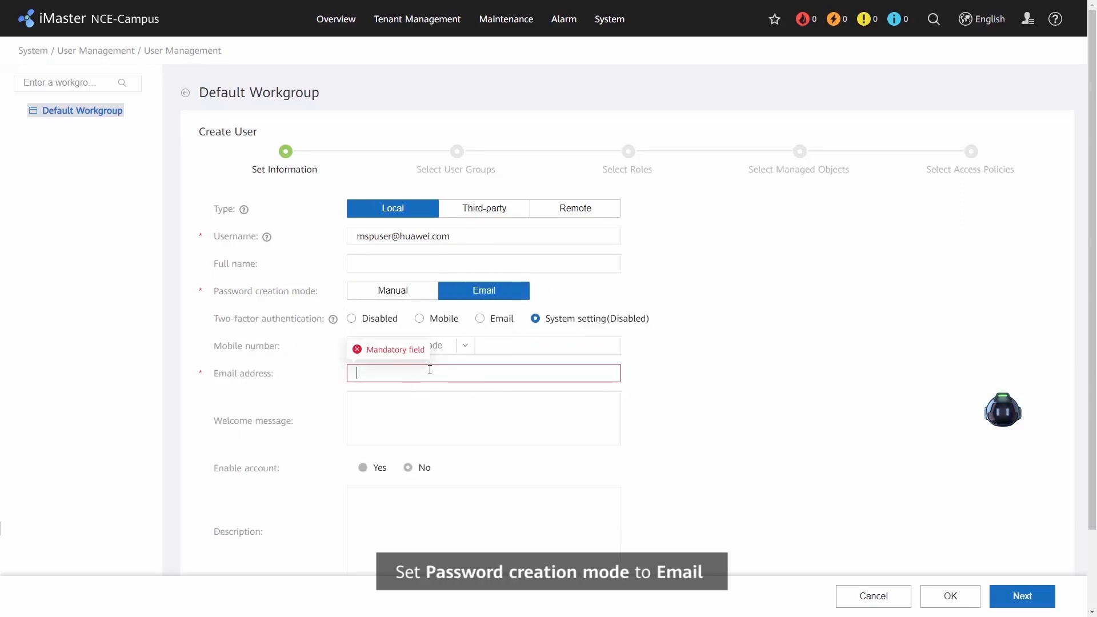
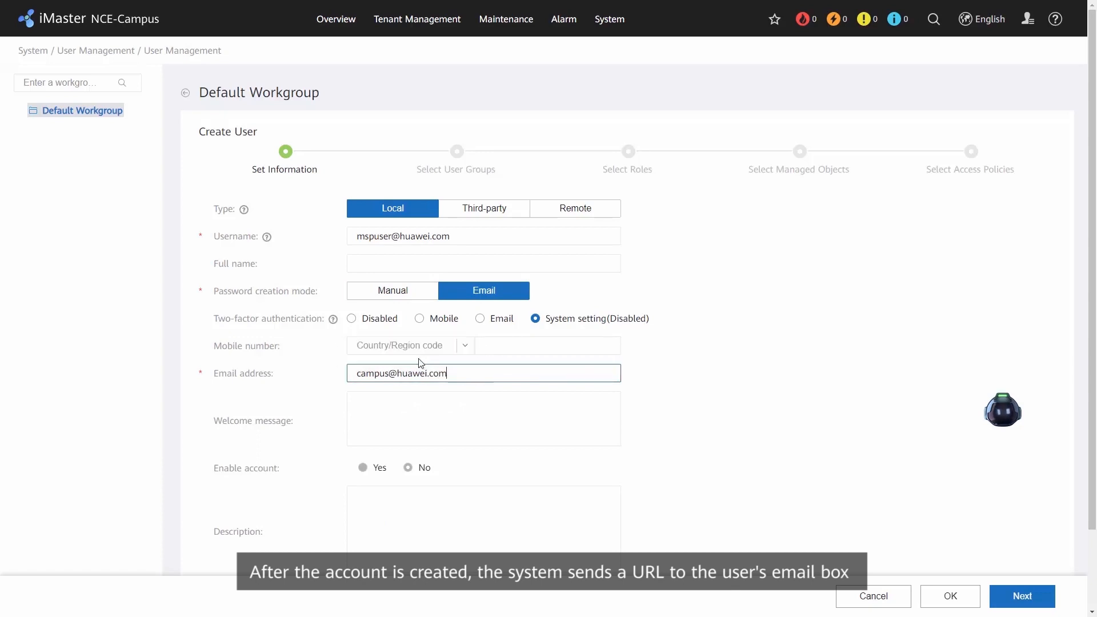
click(392, 290)
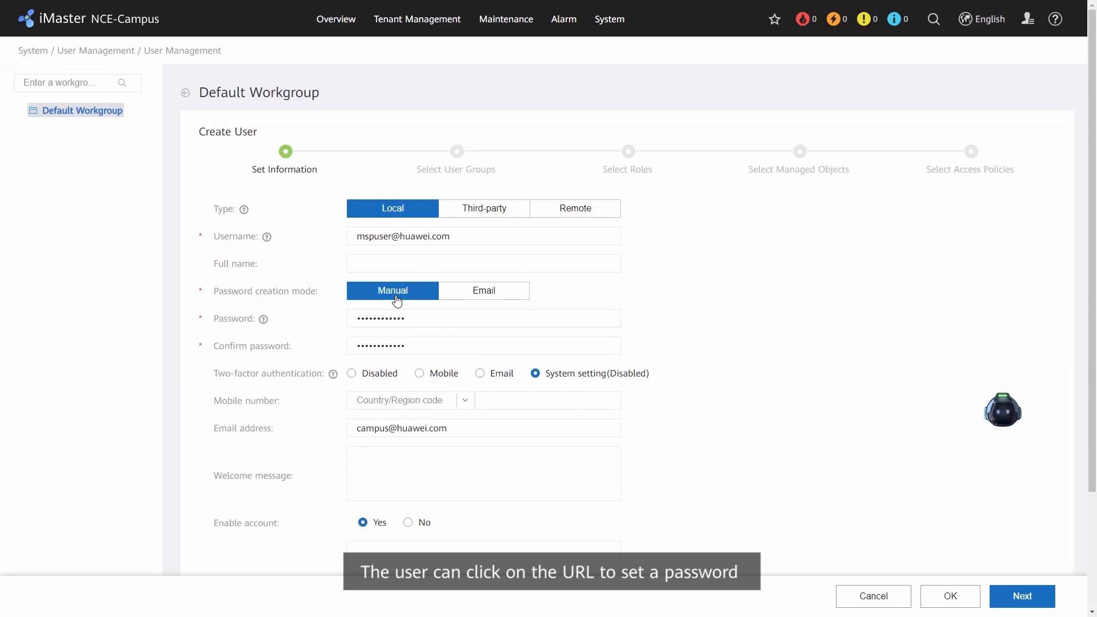
Expand Advanced Settings; enable max online sessions and 30-day account validity
scroll(down, 3)
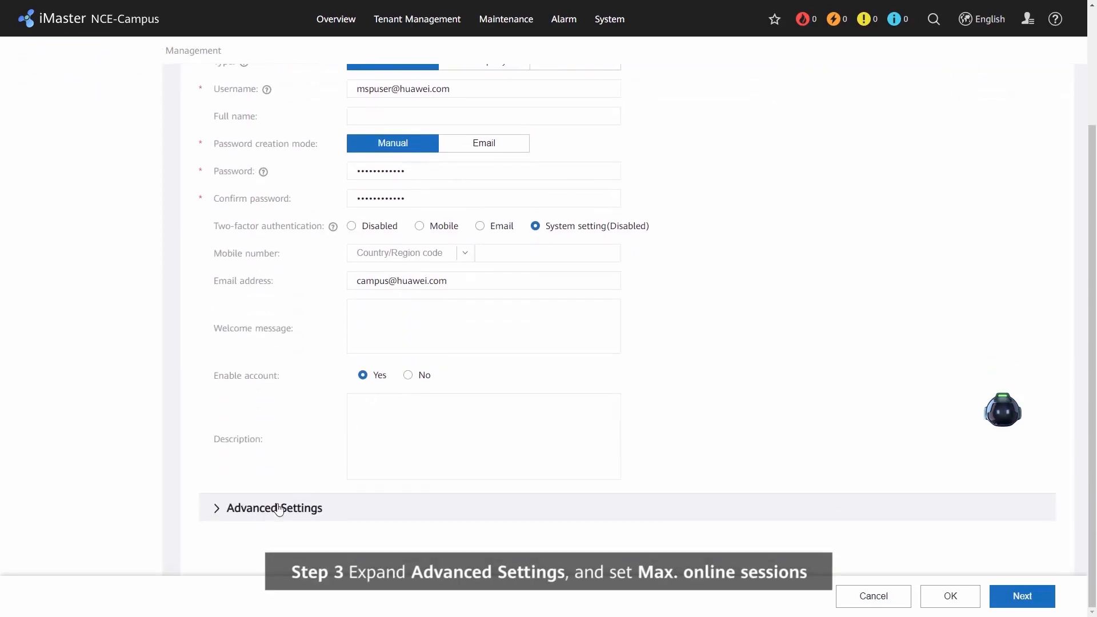
click(273, 507)
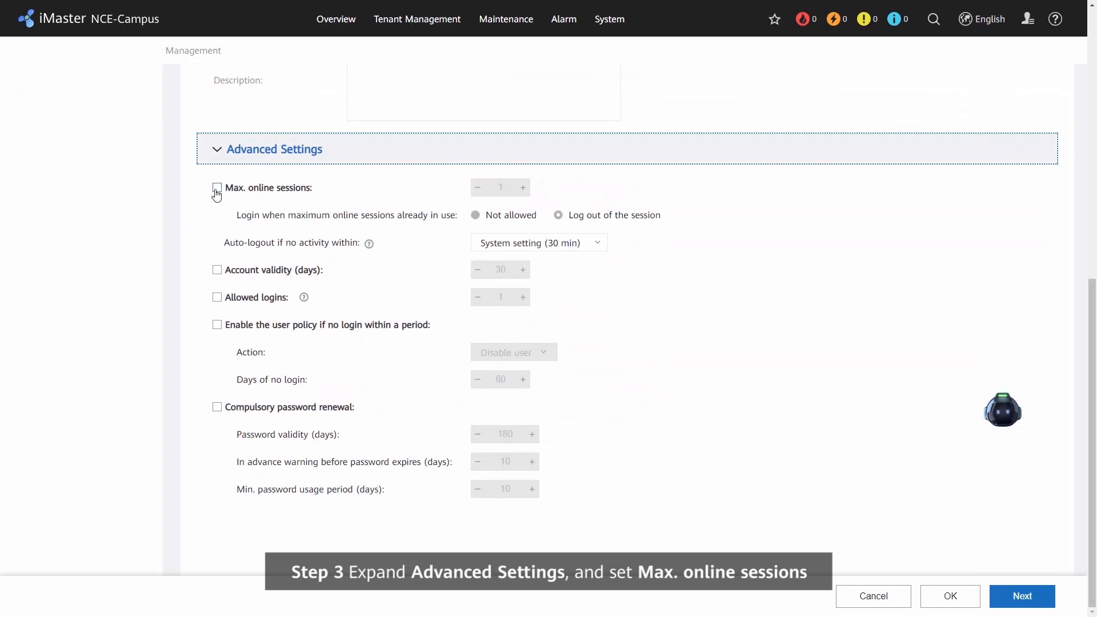
click(217, 187)
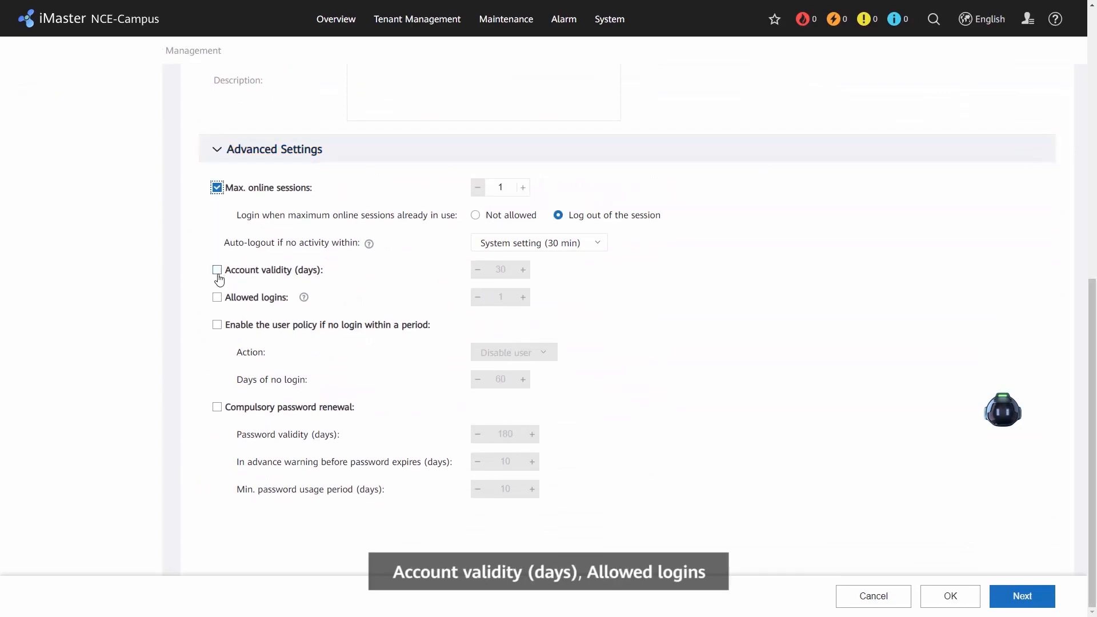
click(217, 269)
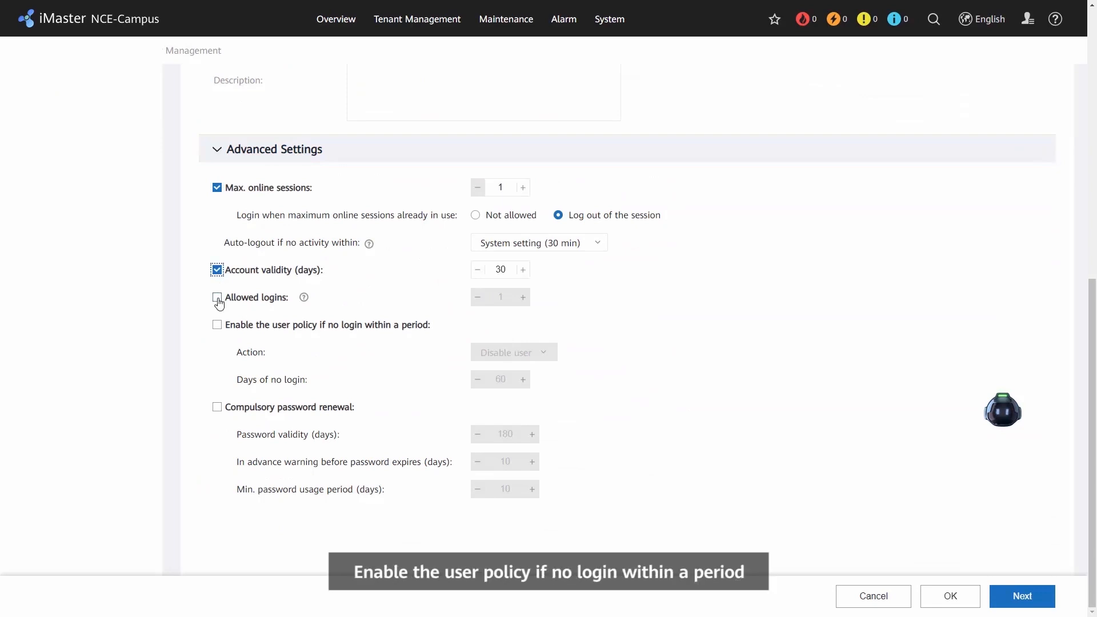
Enable allowed logins, 60-day inactivity disable and compulsory password renewal, then continue
click(217, 296)
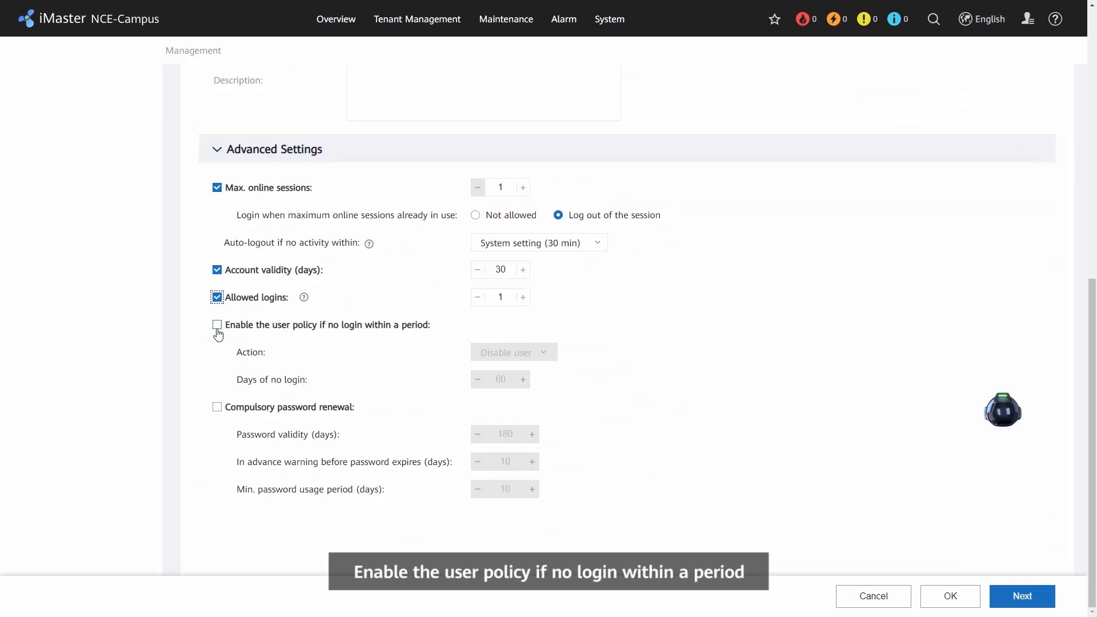
click(217, 324)
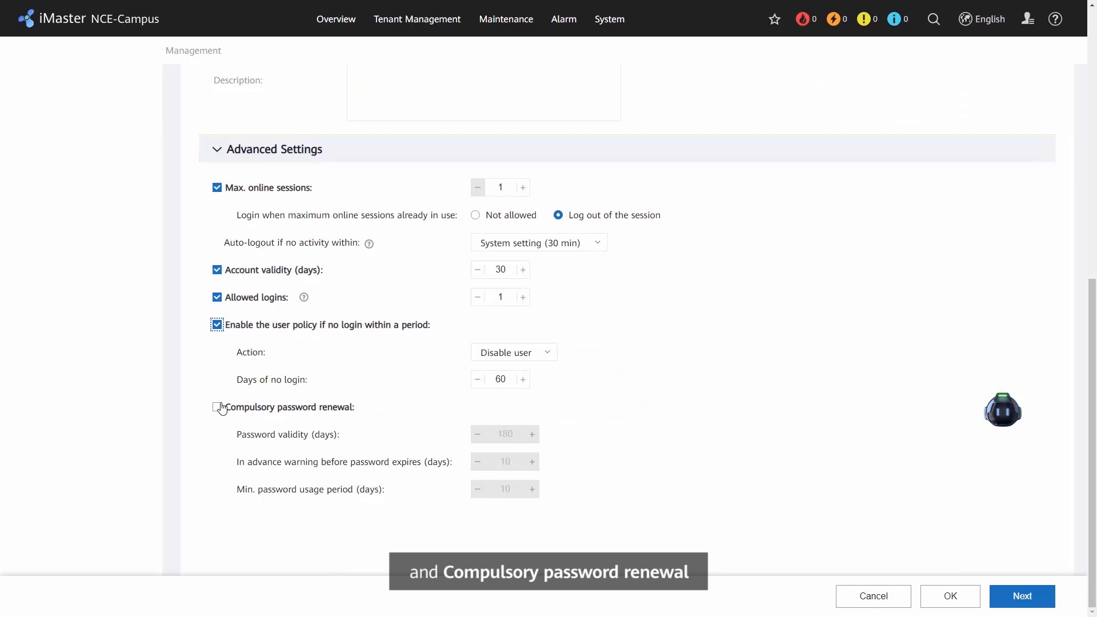
click(217, 407)
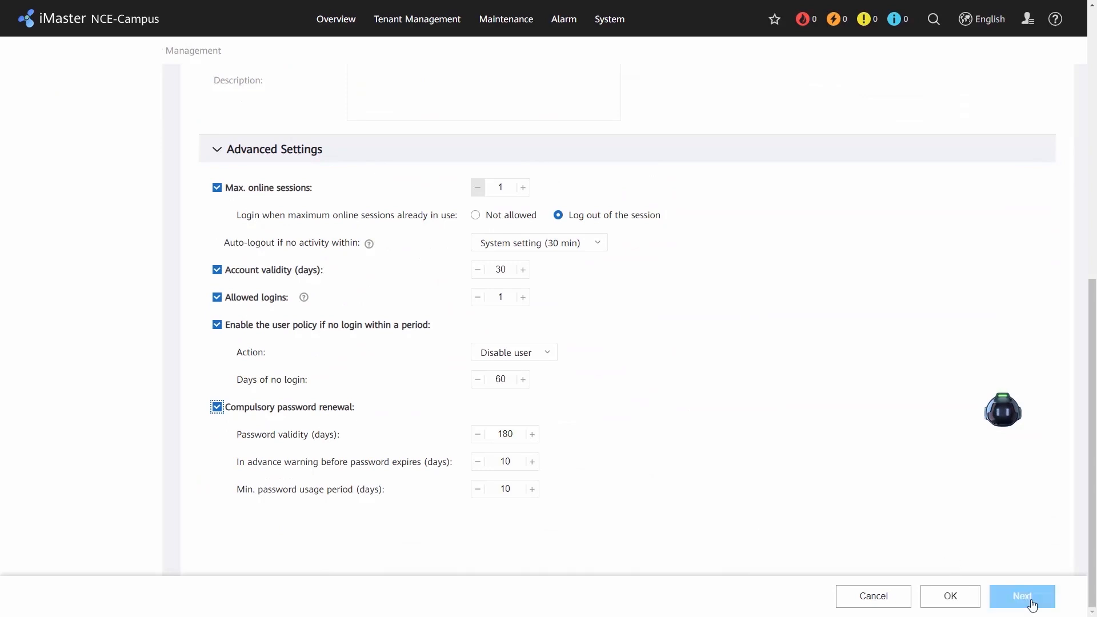
click(1020, 596)
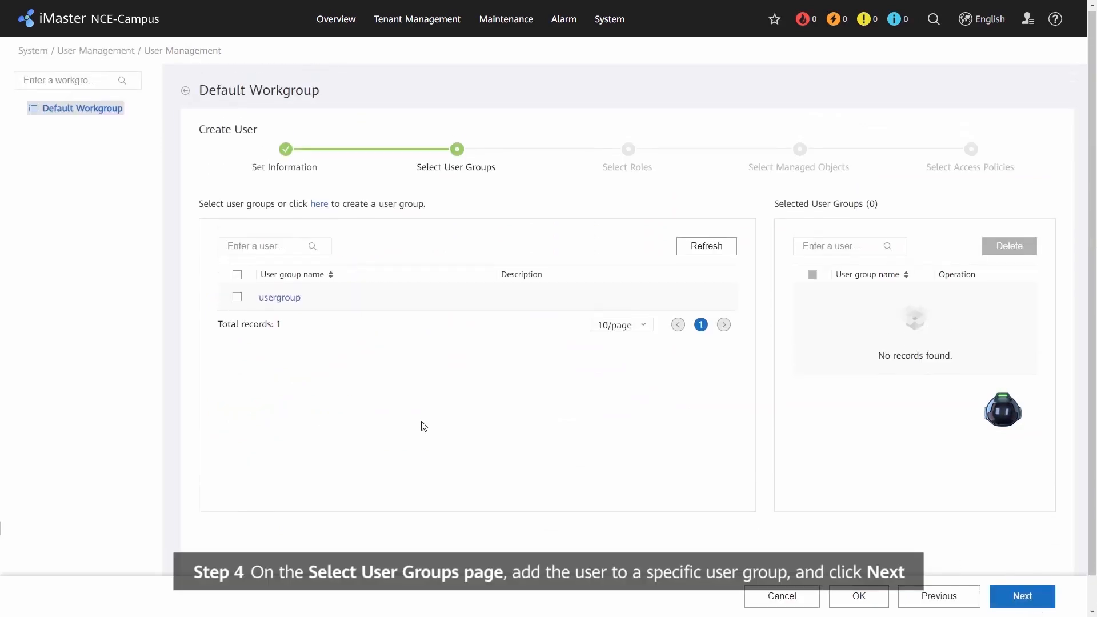
Select the usergroup user group and proceed to role selection
click(237, 297)
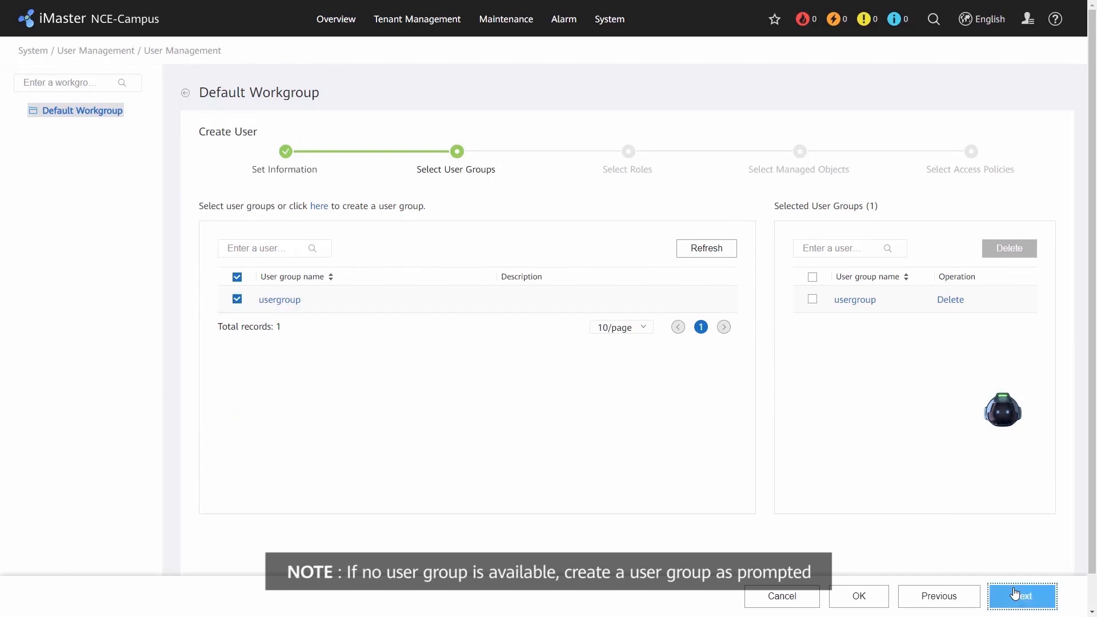
click(1022, 596)
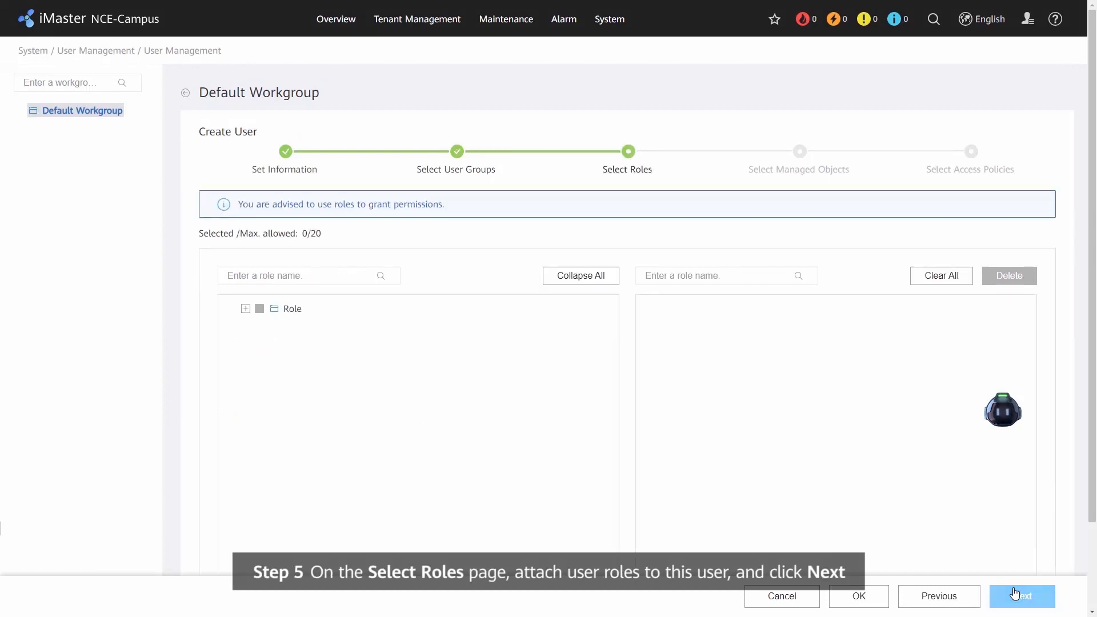
Assign MSP Administrator, Open Api Monitor, Open Api Operator and Operator roles
click(245, 308)
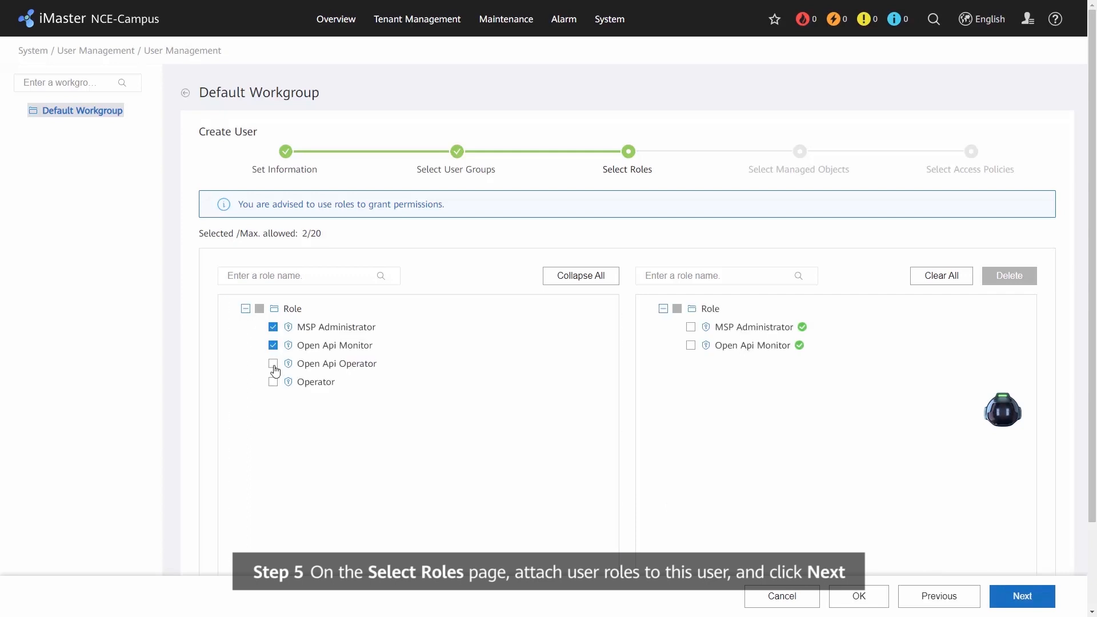
click(273, 363)
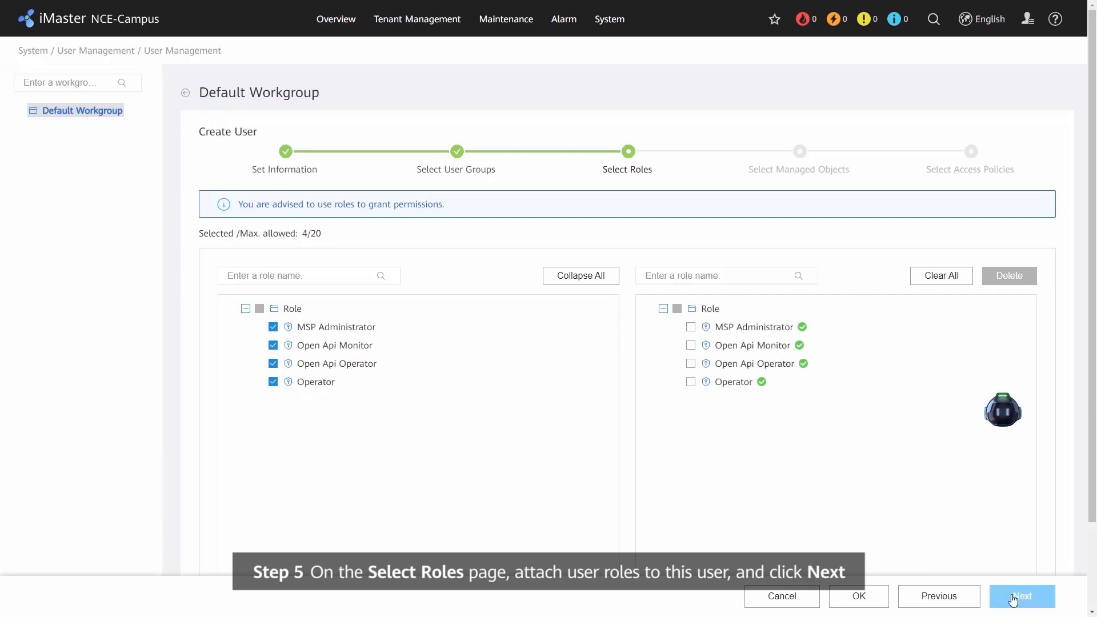
click(1021, 596)
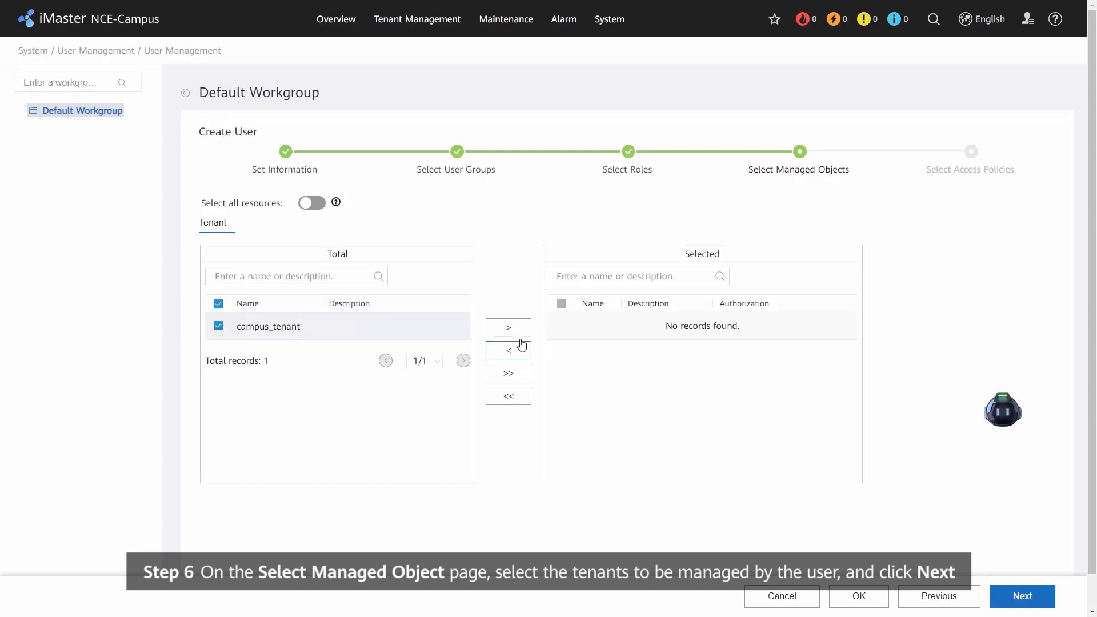
Add campus_tenant as a managed tenant and advance to access policies
click(508, 327)
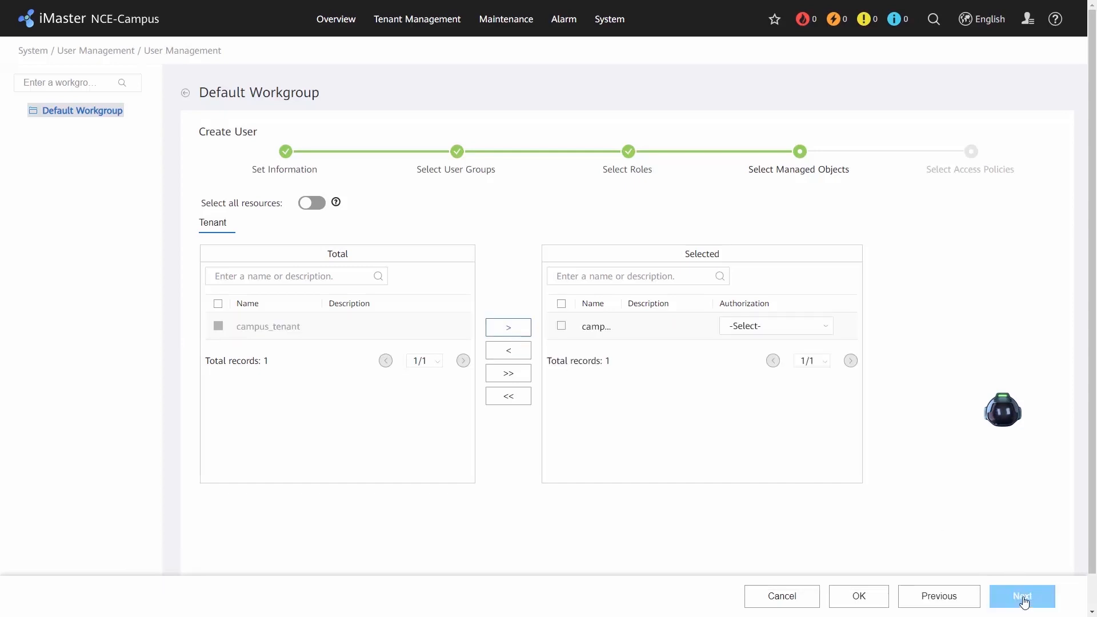
click(1022, 596)
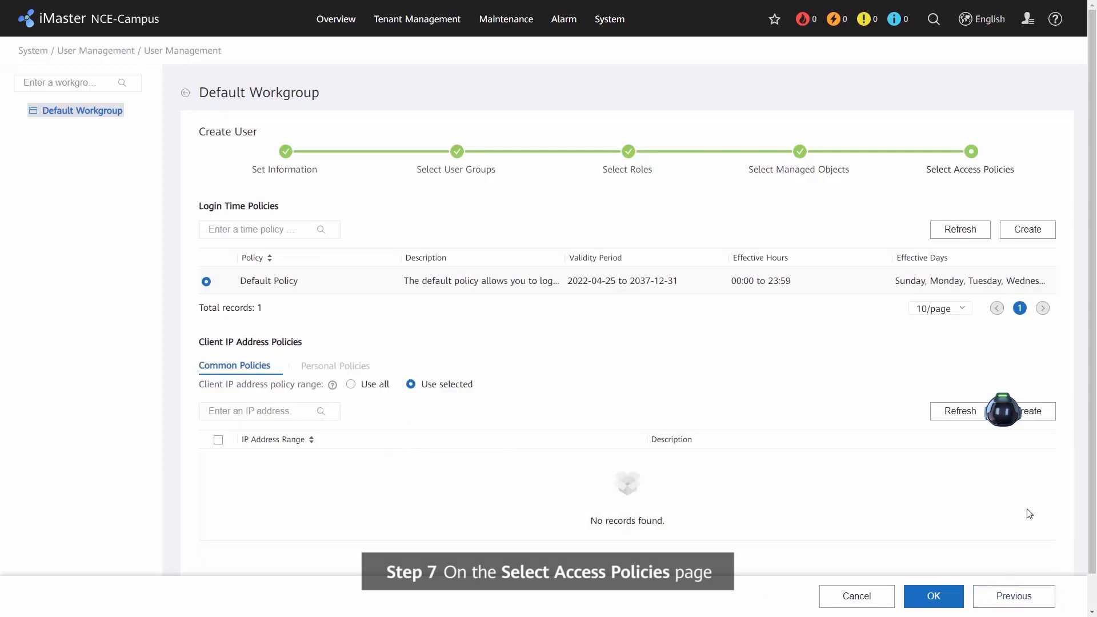
Add an IPv4 range client IP policy from 0.0.0.0 to 255.255.255.255
click(1027, 411)
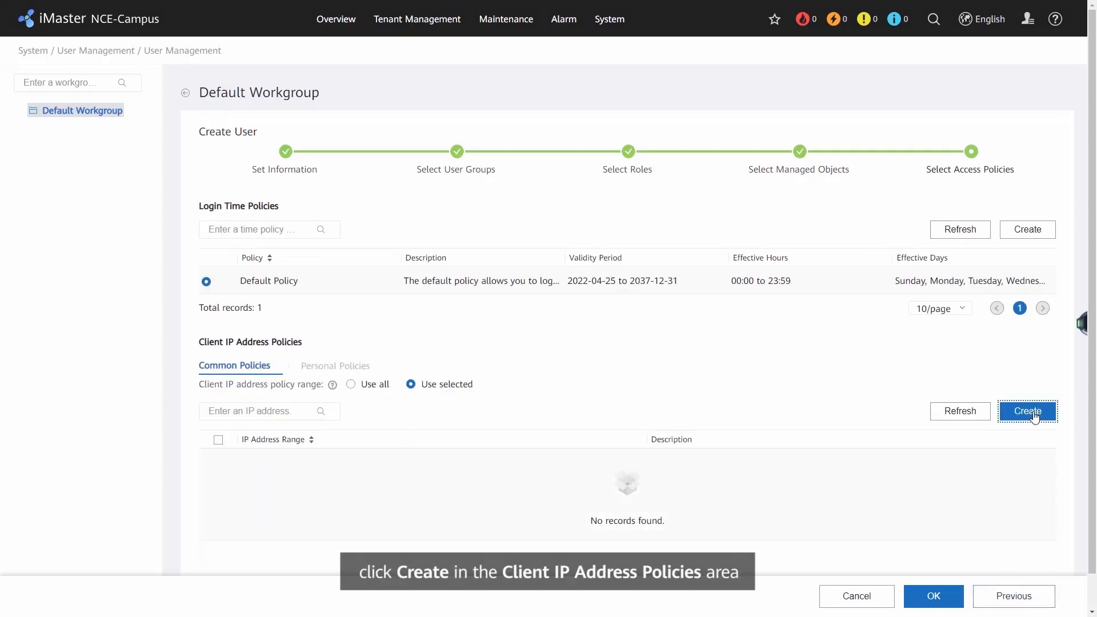
click(1027, 410)
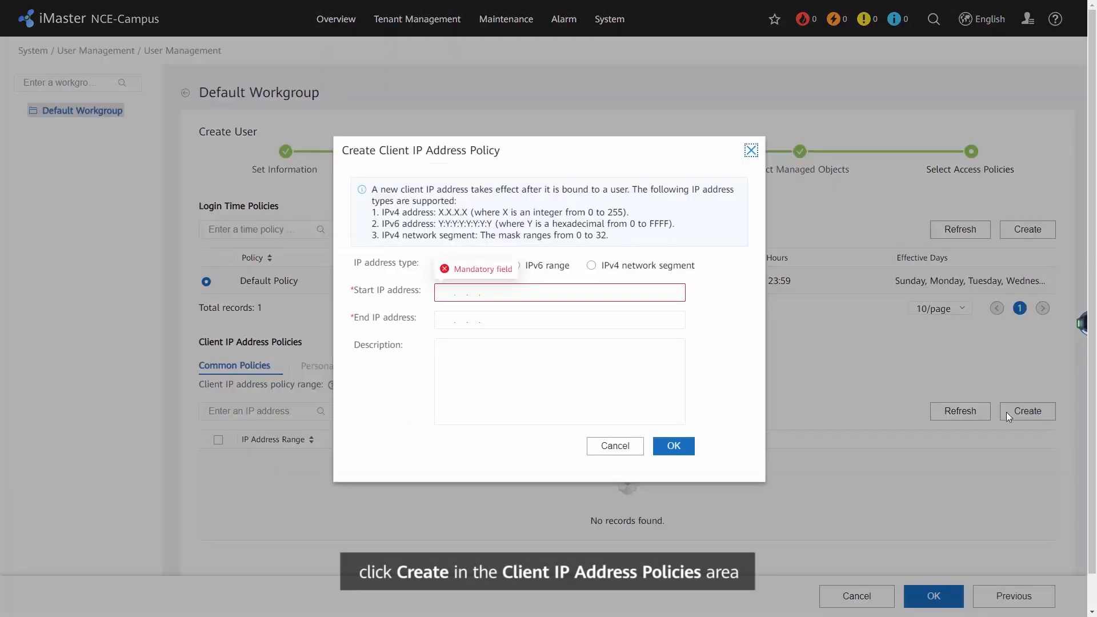
text(0.0.0.0)
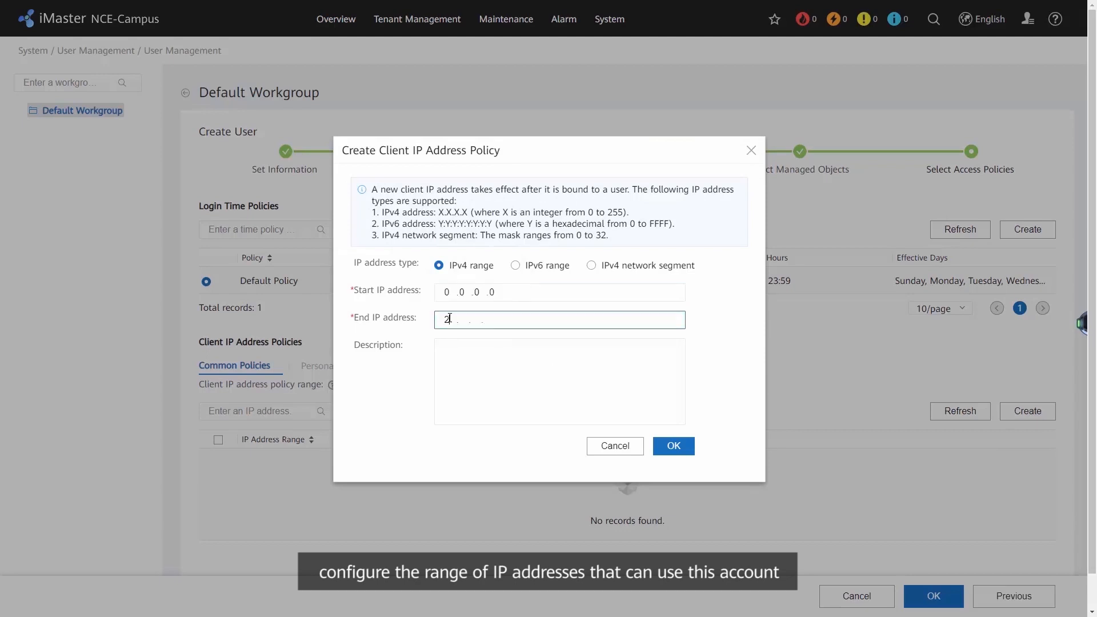
text(255.255.255.255)
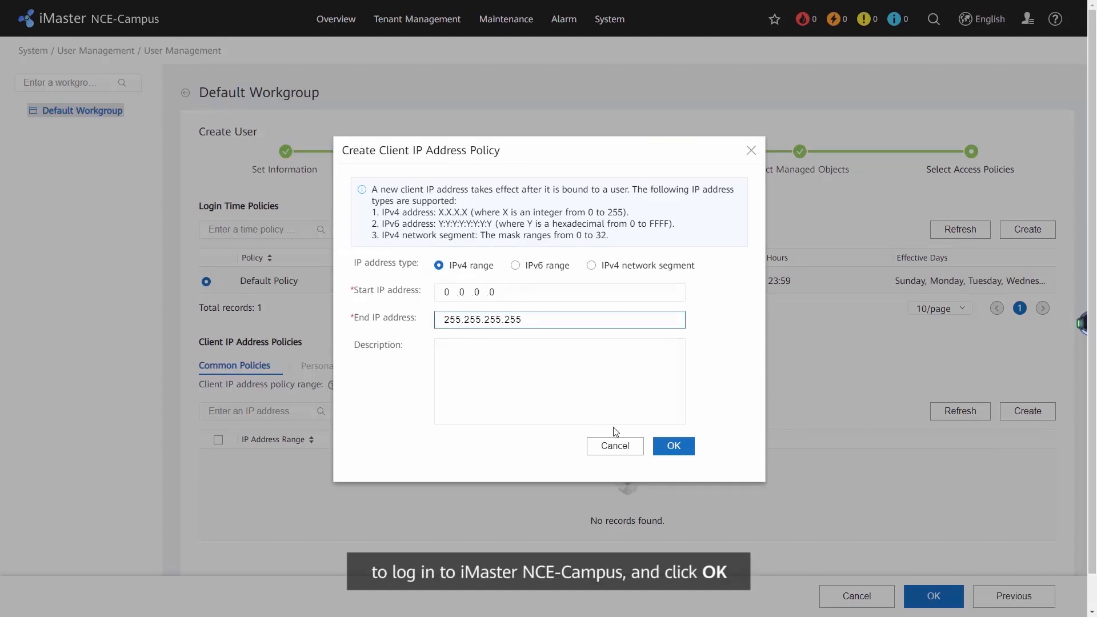
Save the policy, accept the high-risk warning and submit user creation
click(672, 446)
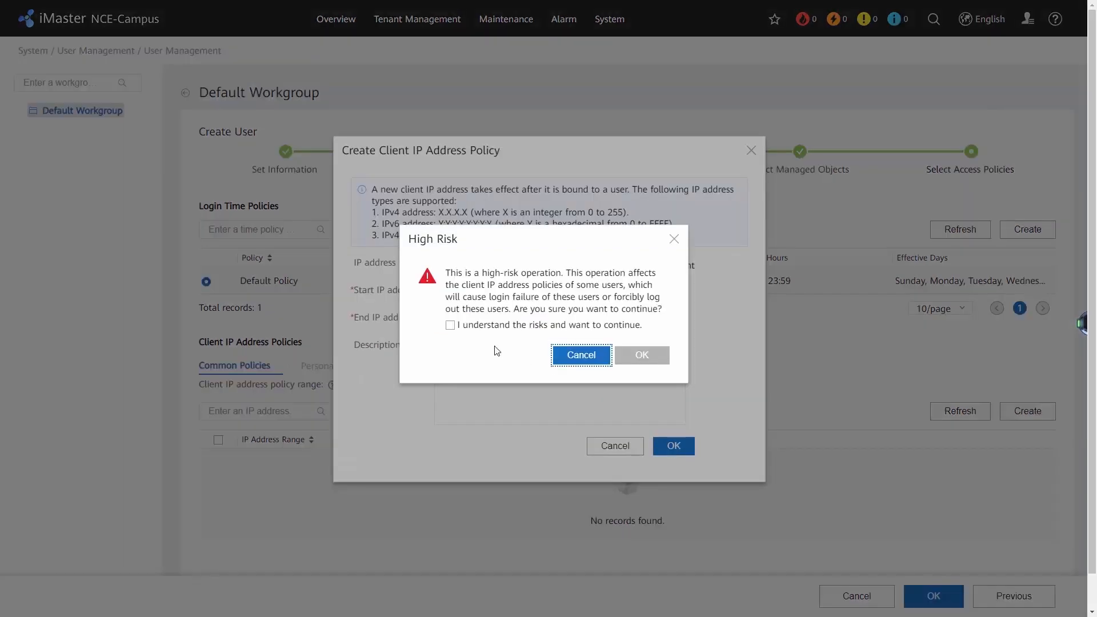
click(580, 354)
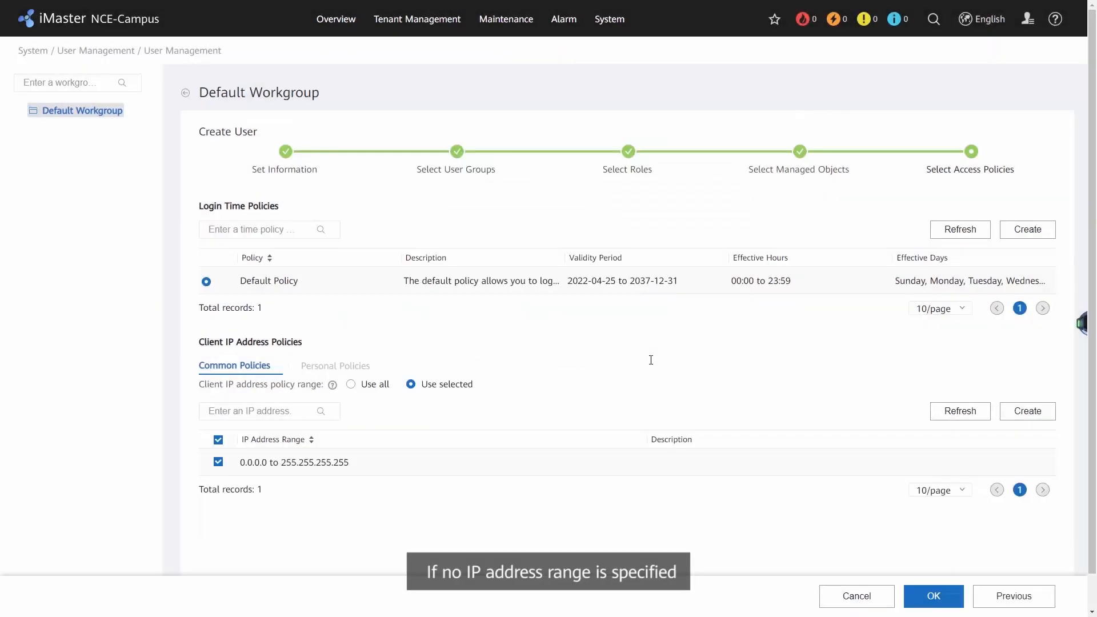
mouse_move(649, 363)
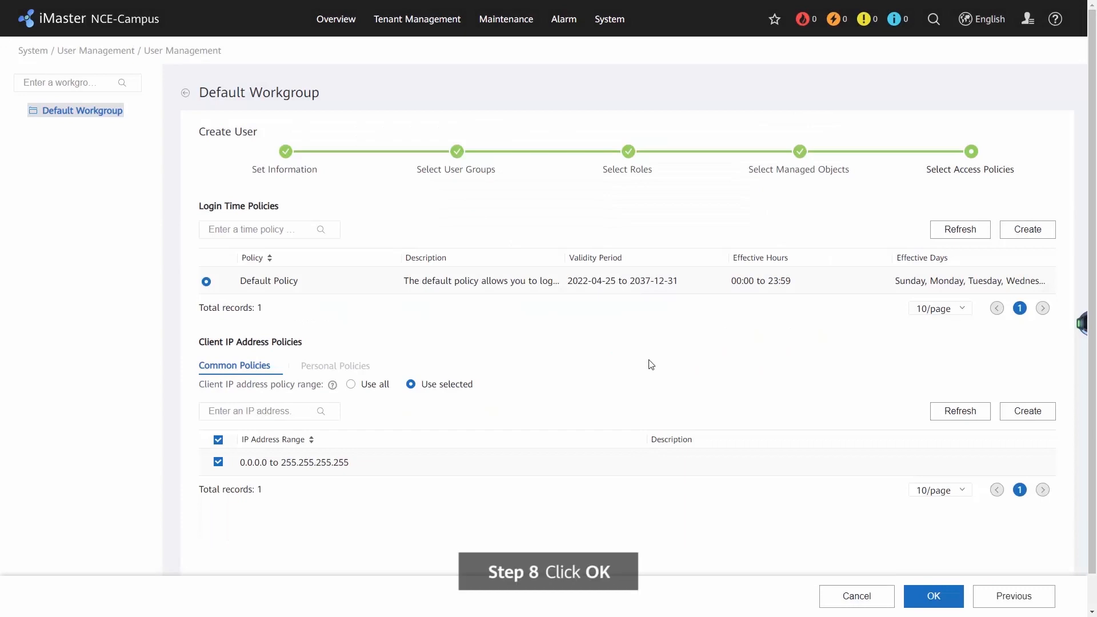
click(932, 596)
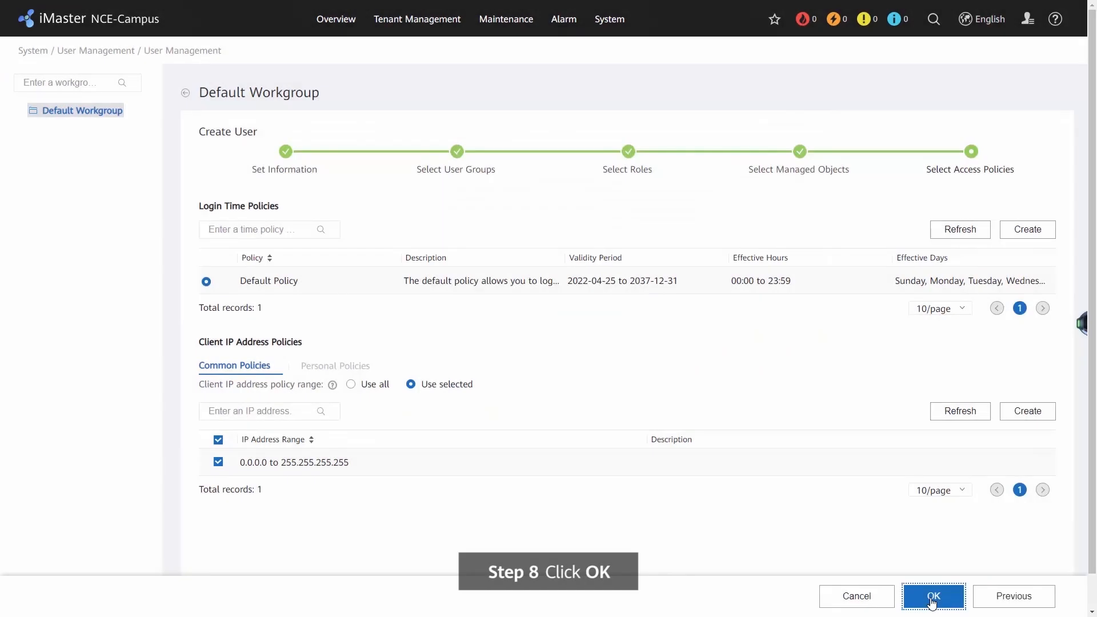
click(932, 596)
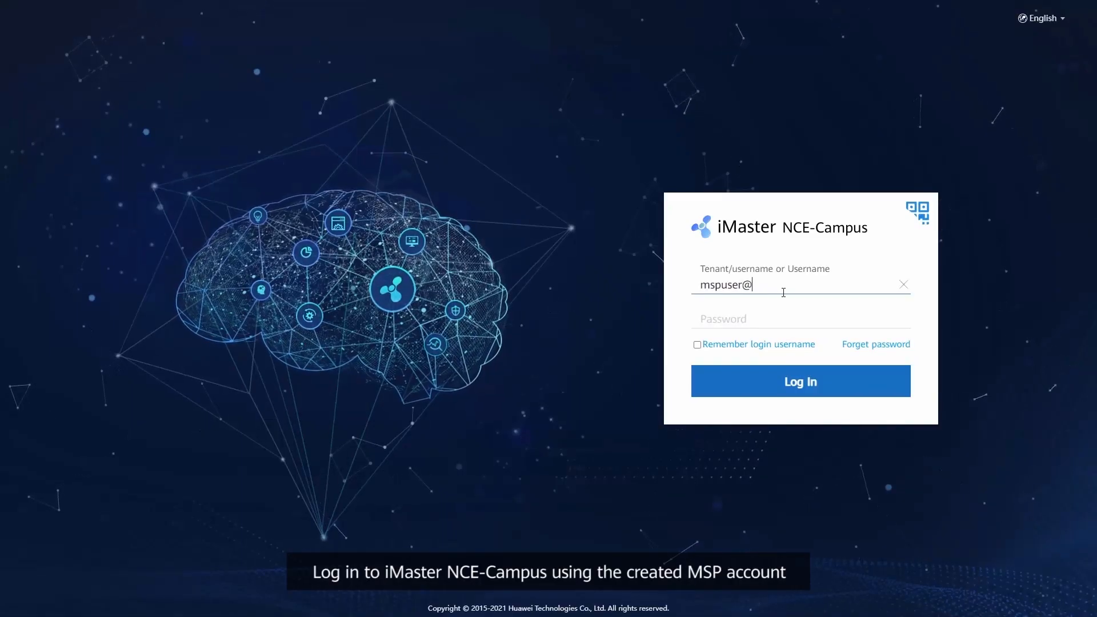
text(huawei.com)
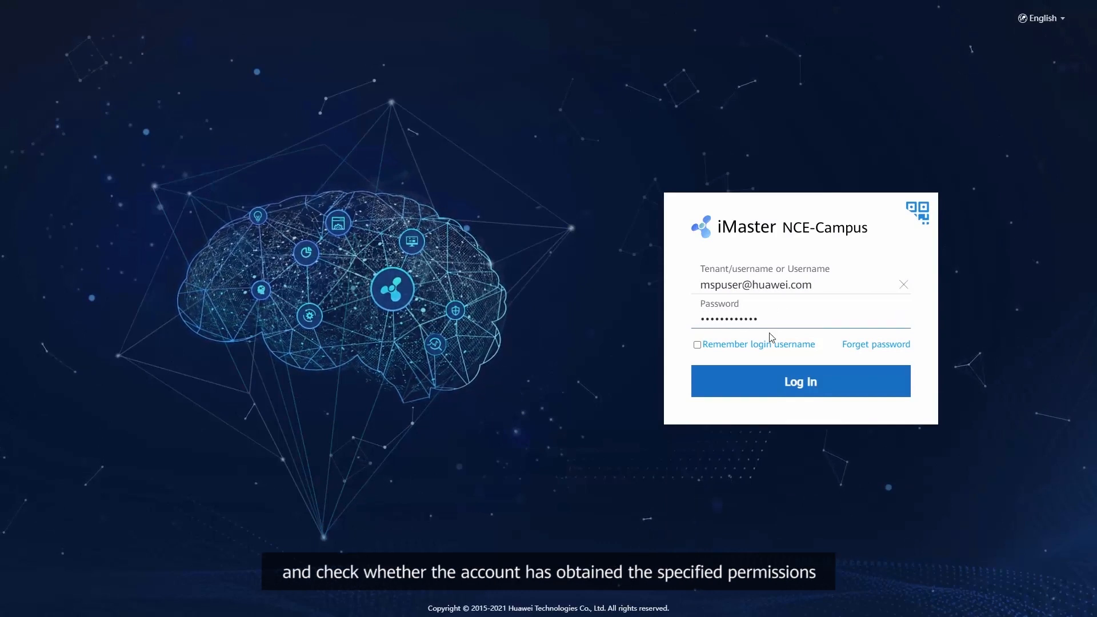
click(800, 381)
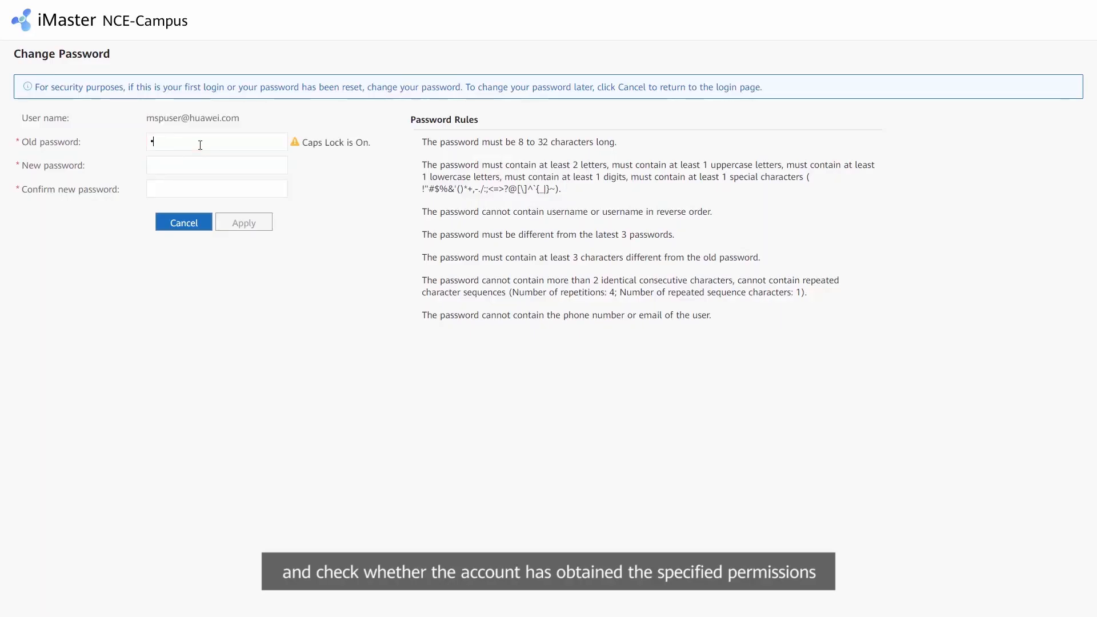